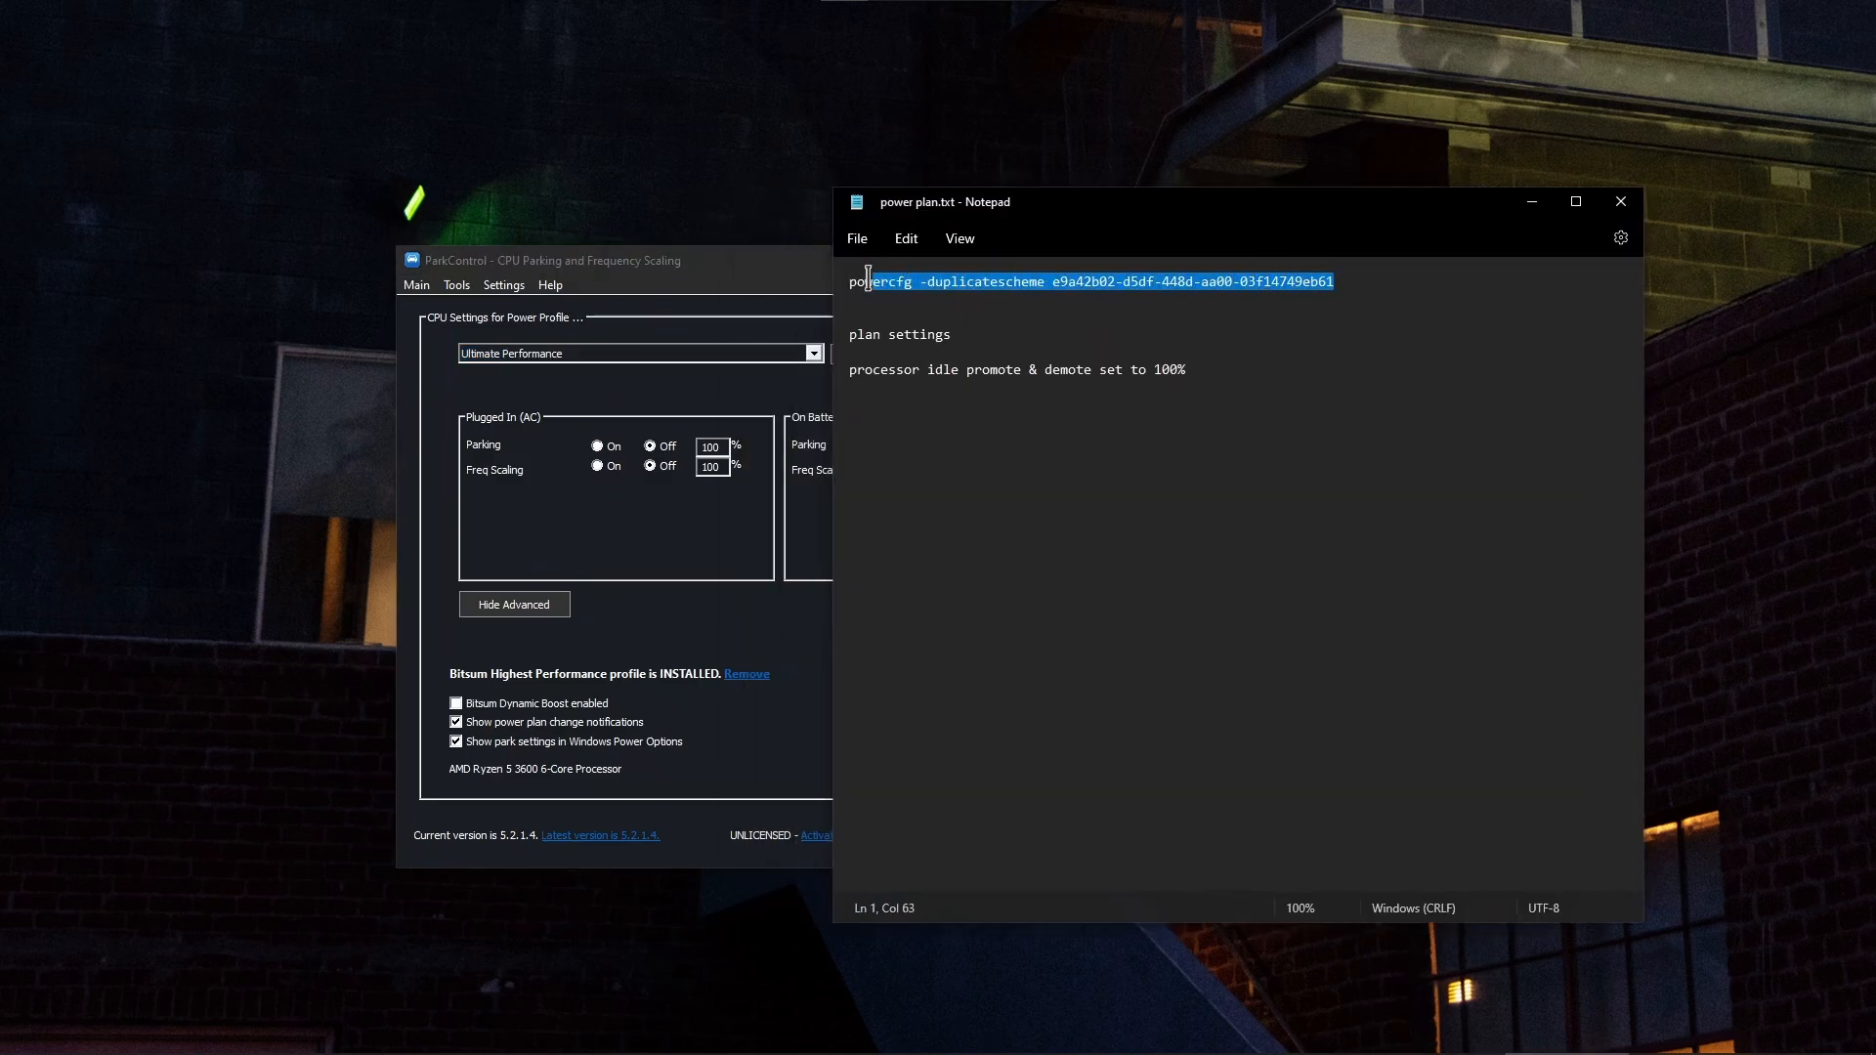
Step: Select the powercfg -duplicatescheme line for Ultimate Performance in the Notepad notes
triple_click(1077, 282)
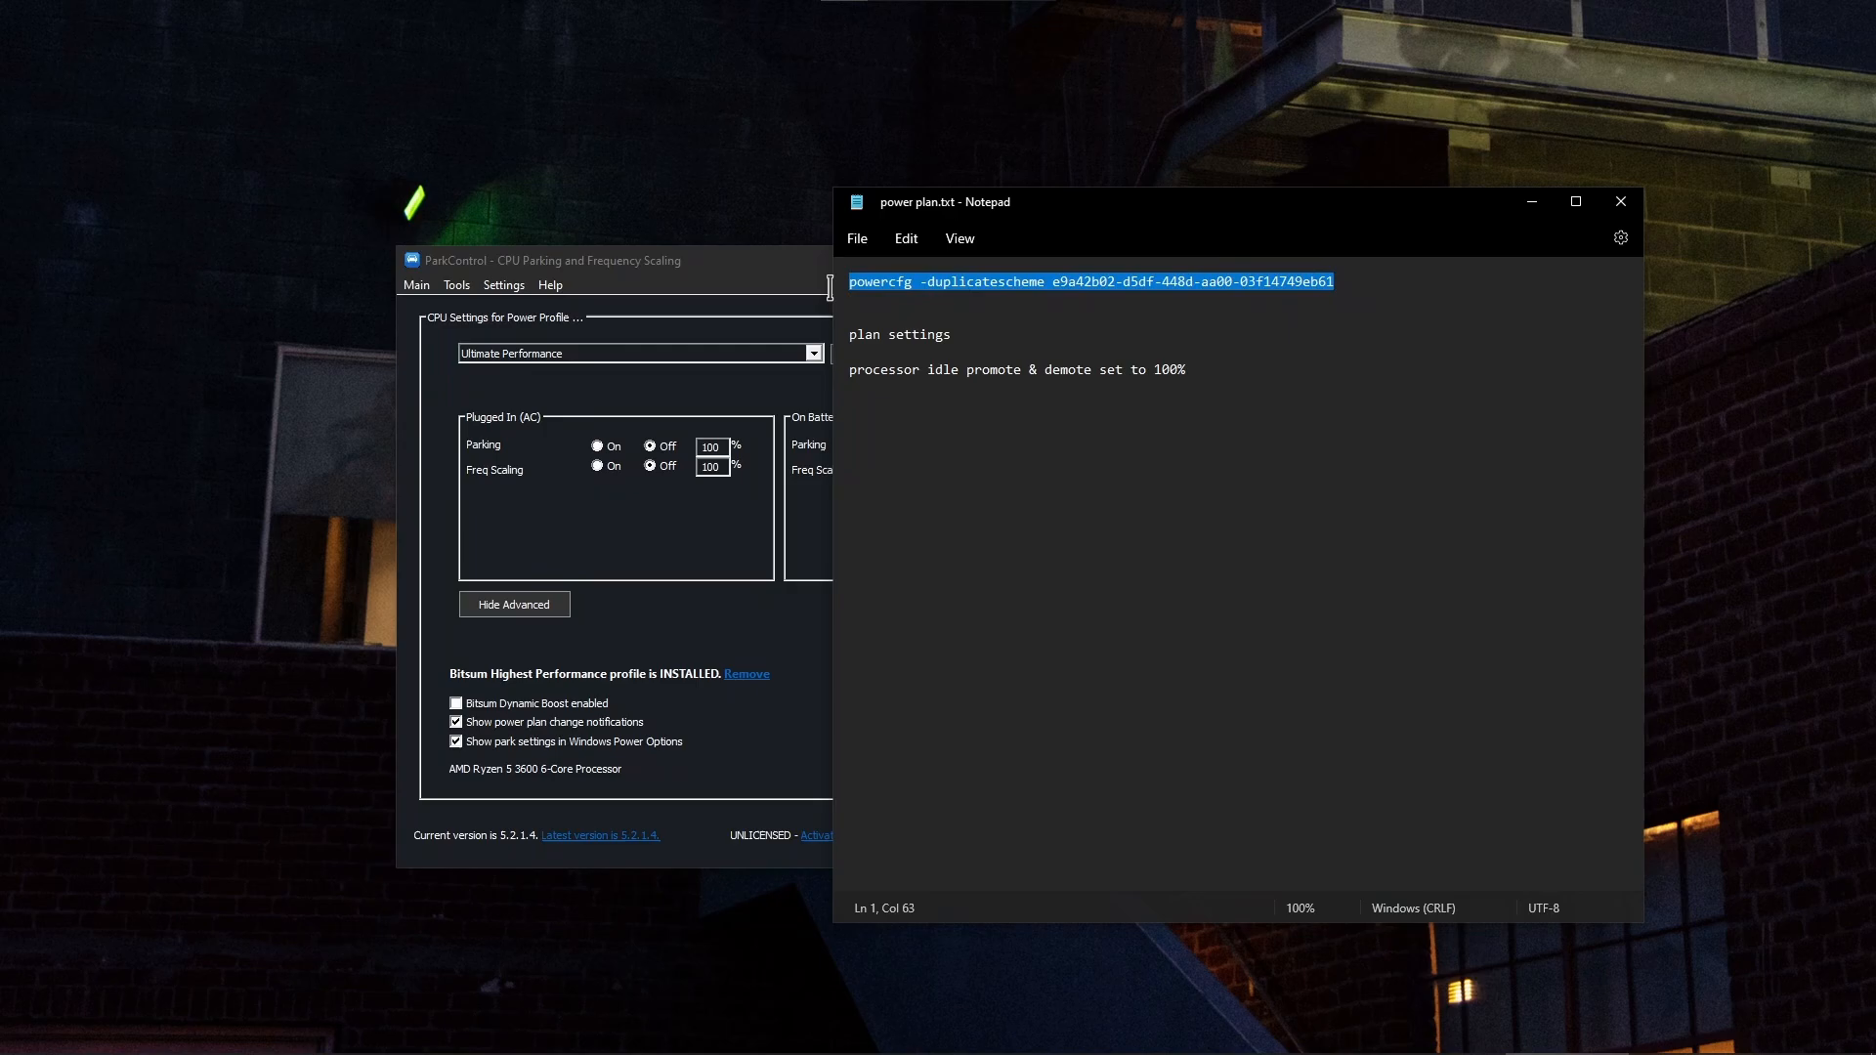
click(1334, 280)
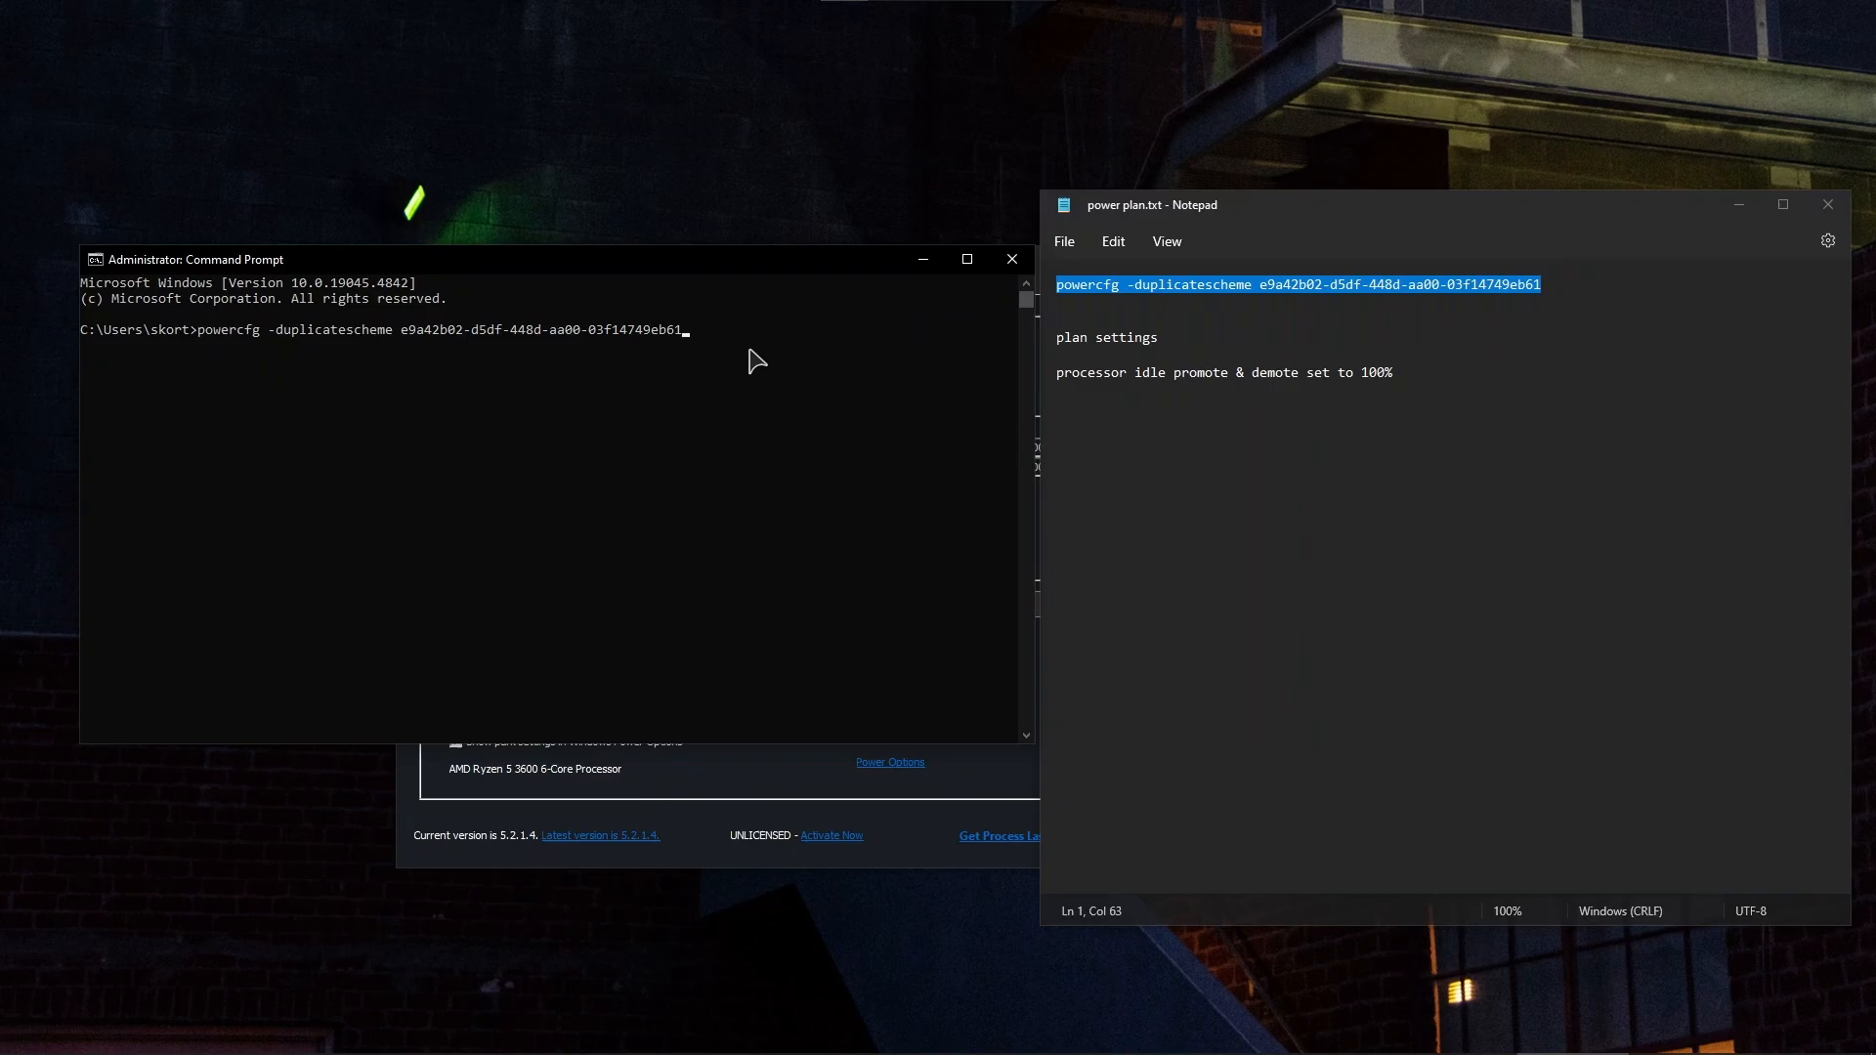
mouse_move(421, 339)
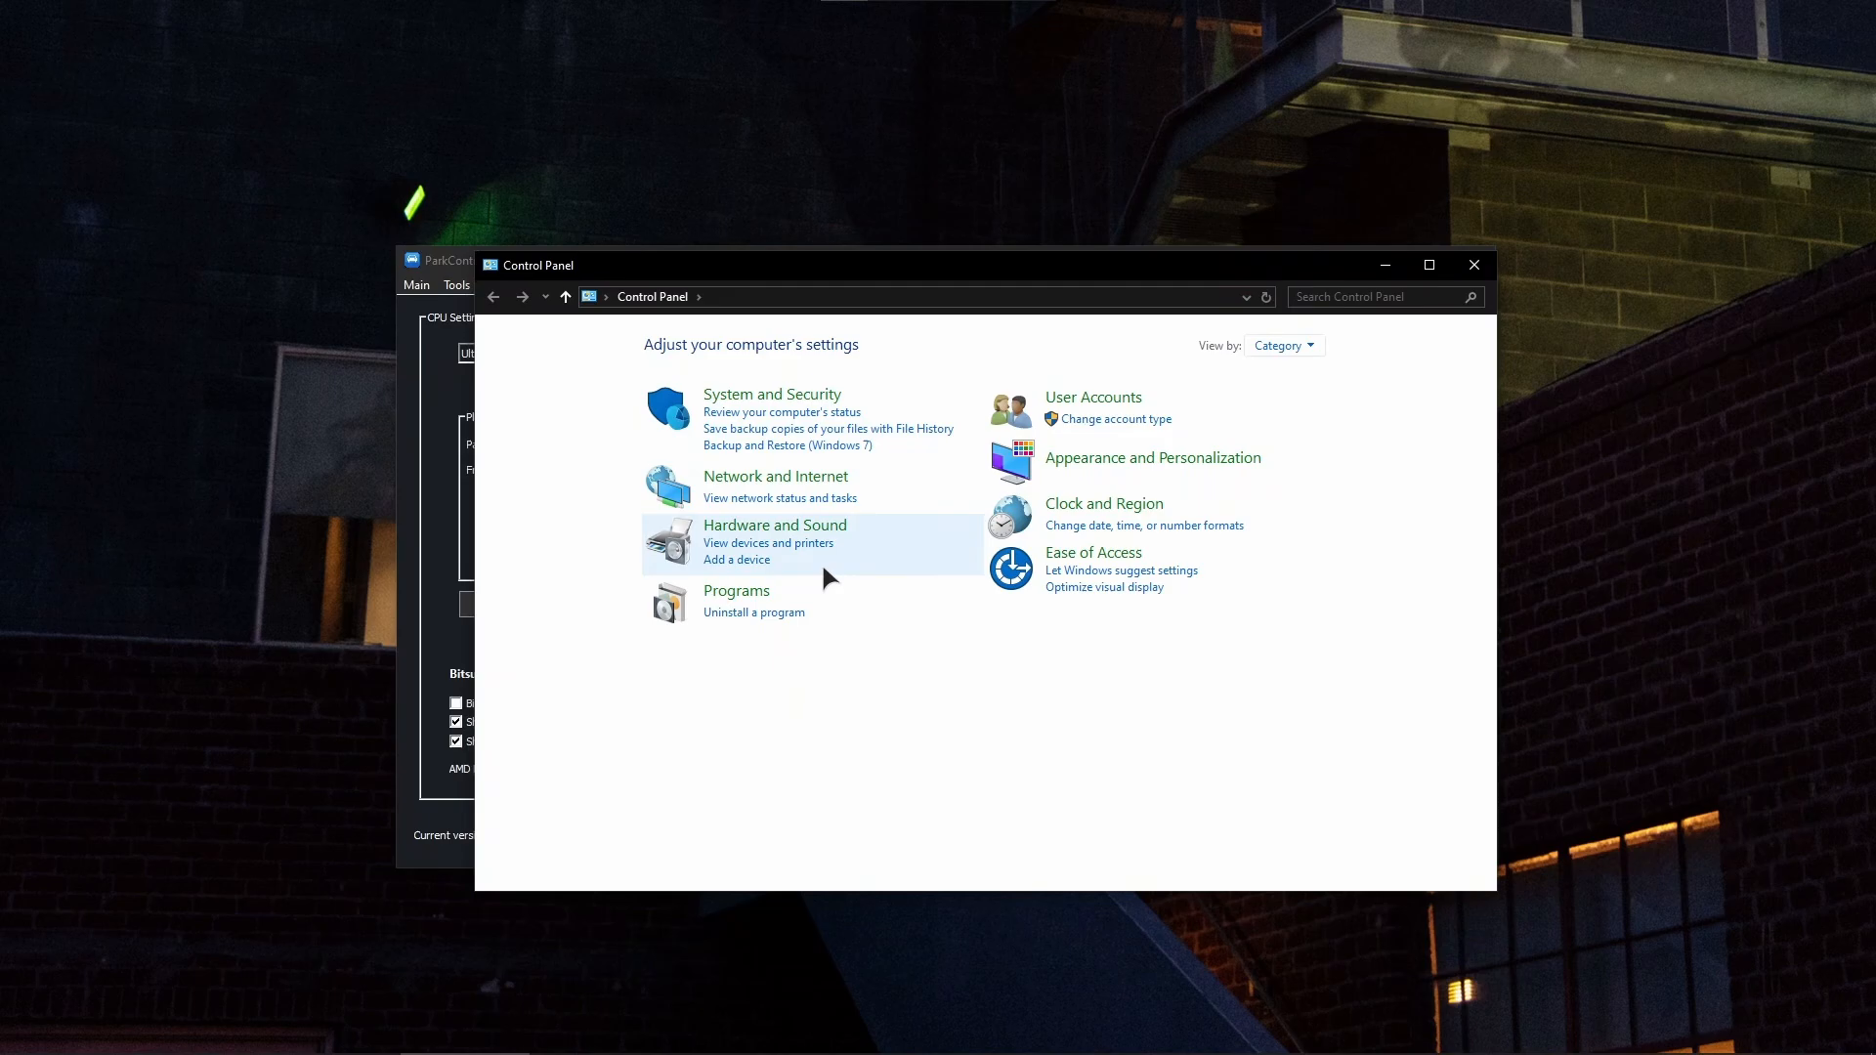
Step: Navigate Hardware and Sound to Power Options, then open ParkControl's power profile list
click(774, 523)
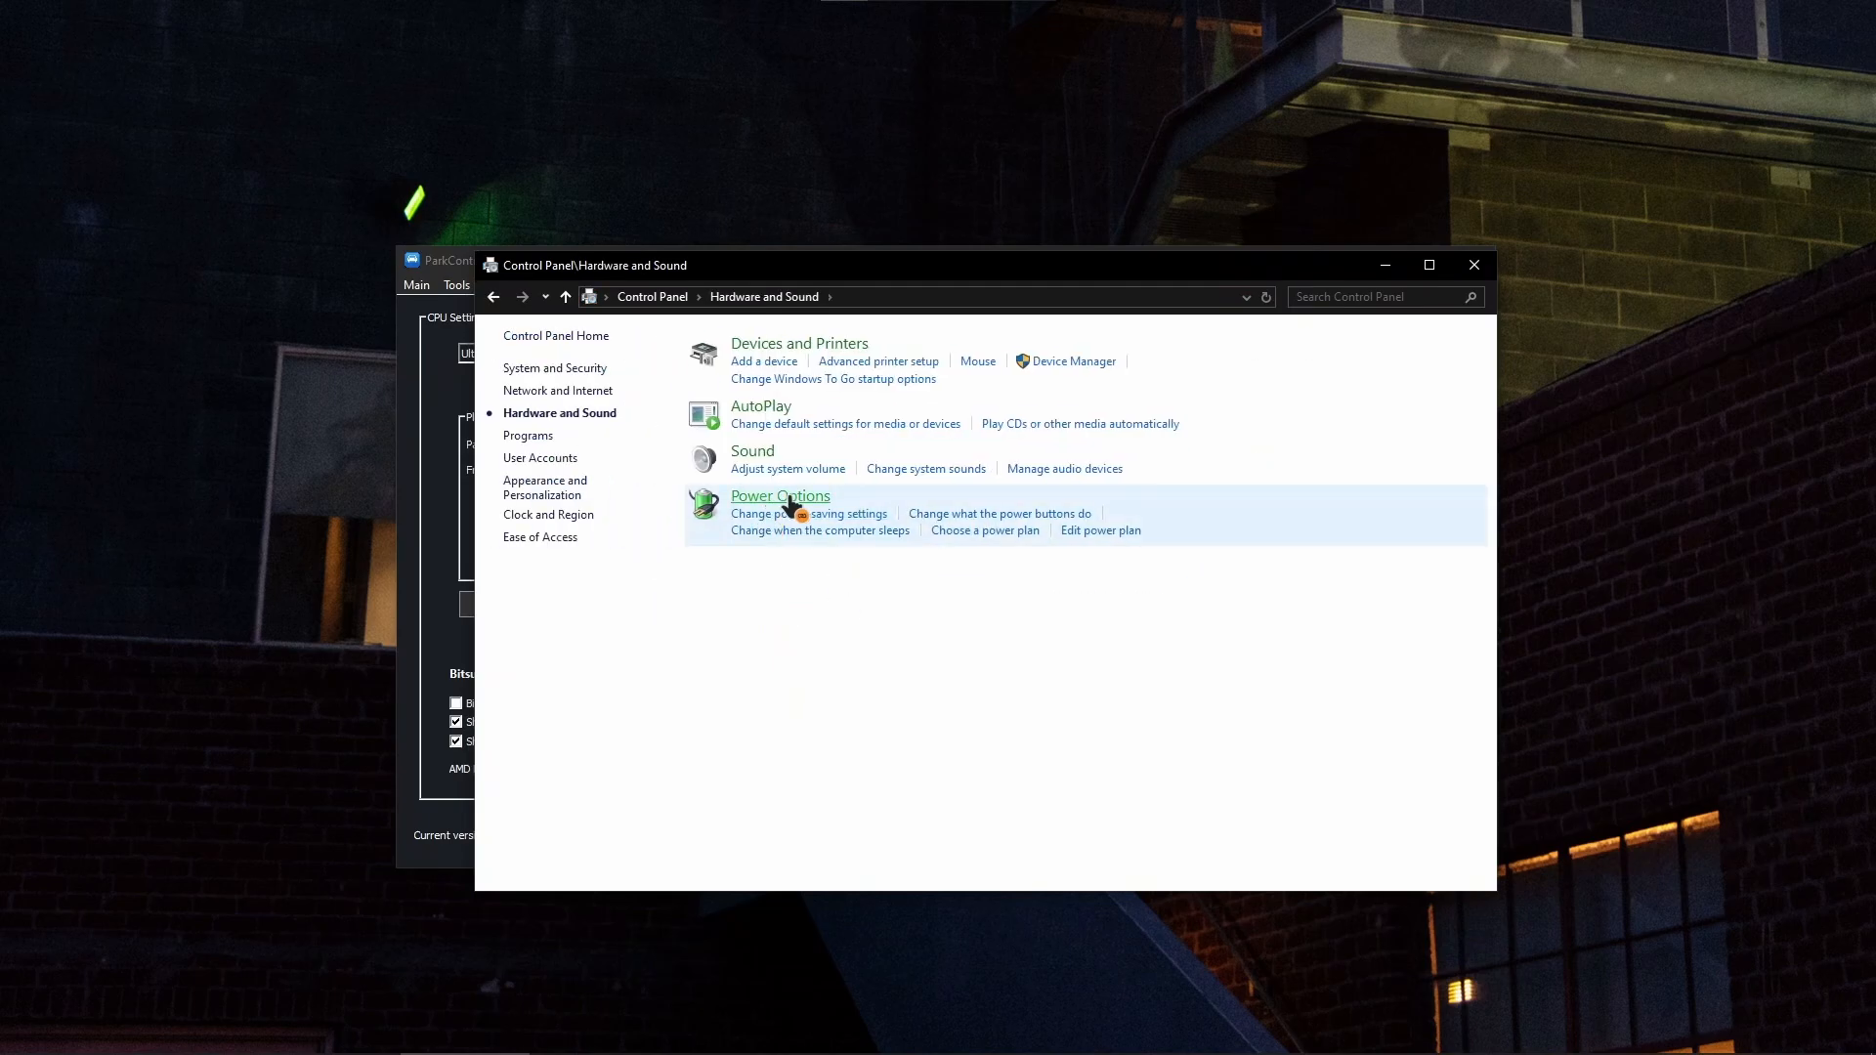
click(779, 495)
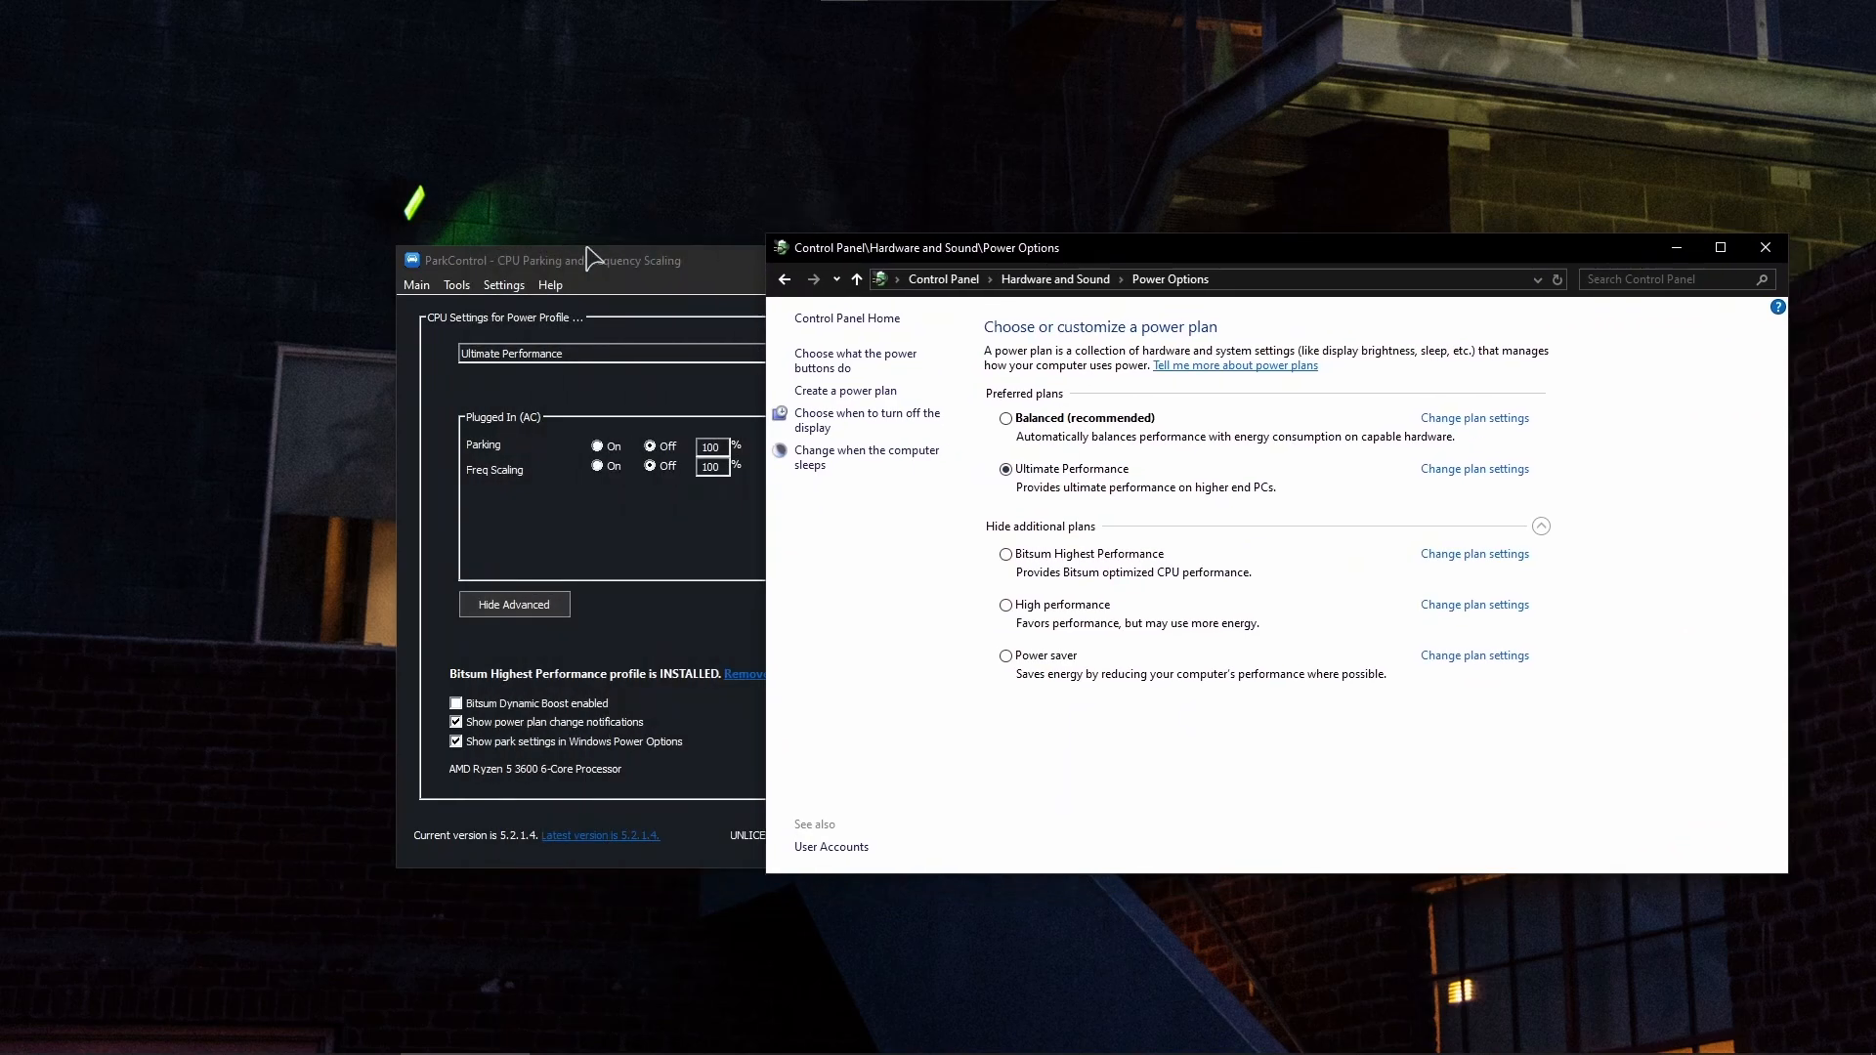
click(632, 354)
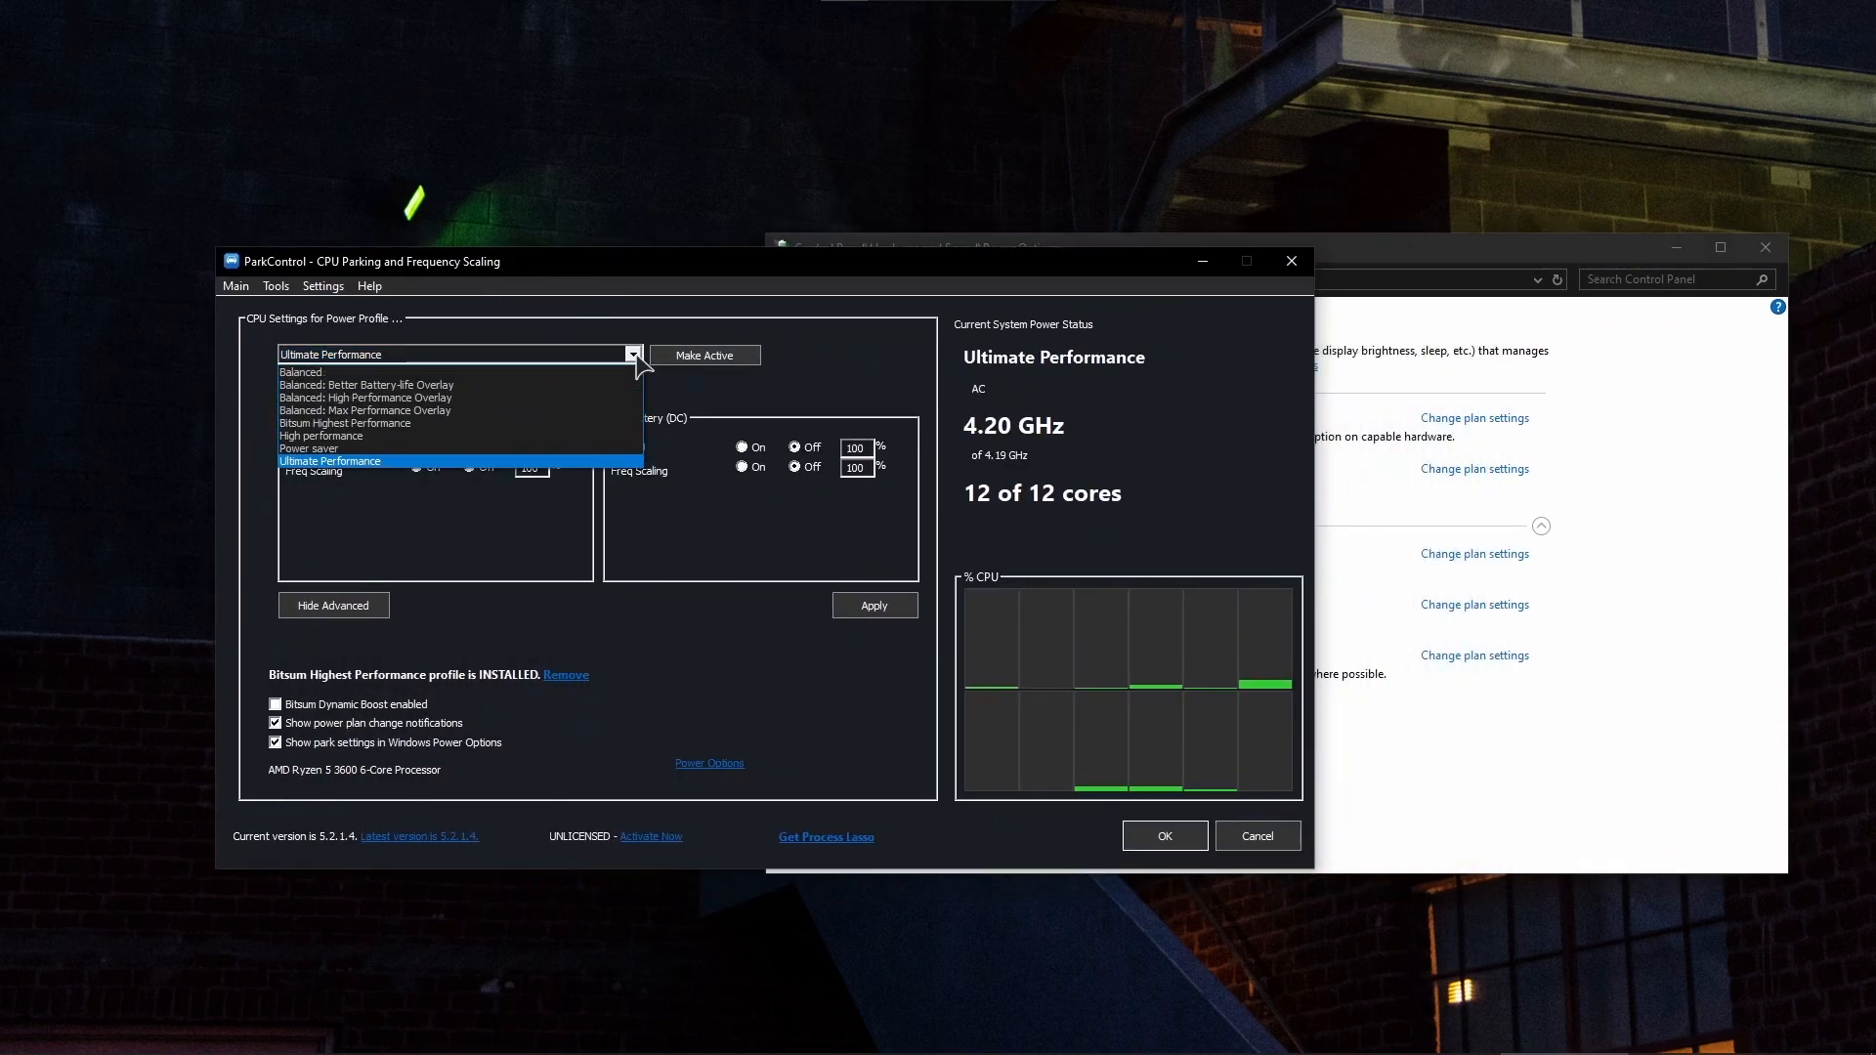
mouse_move(431, 436)
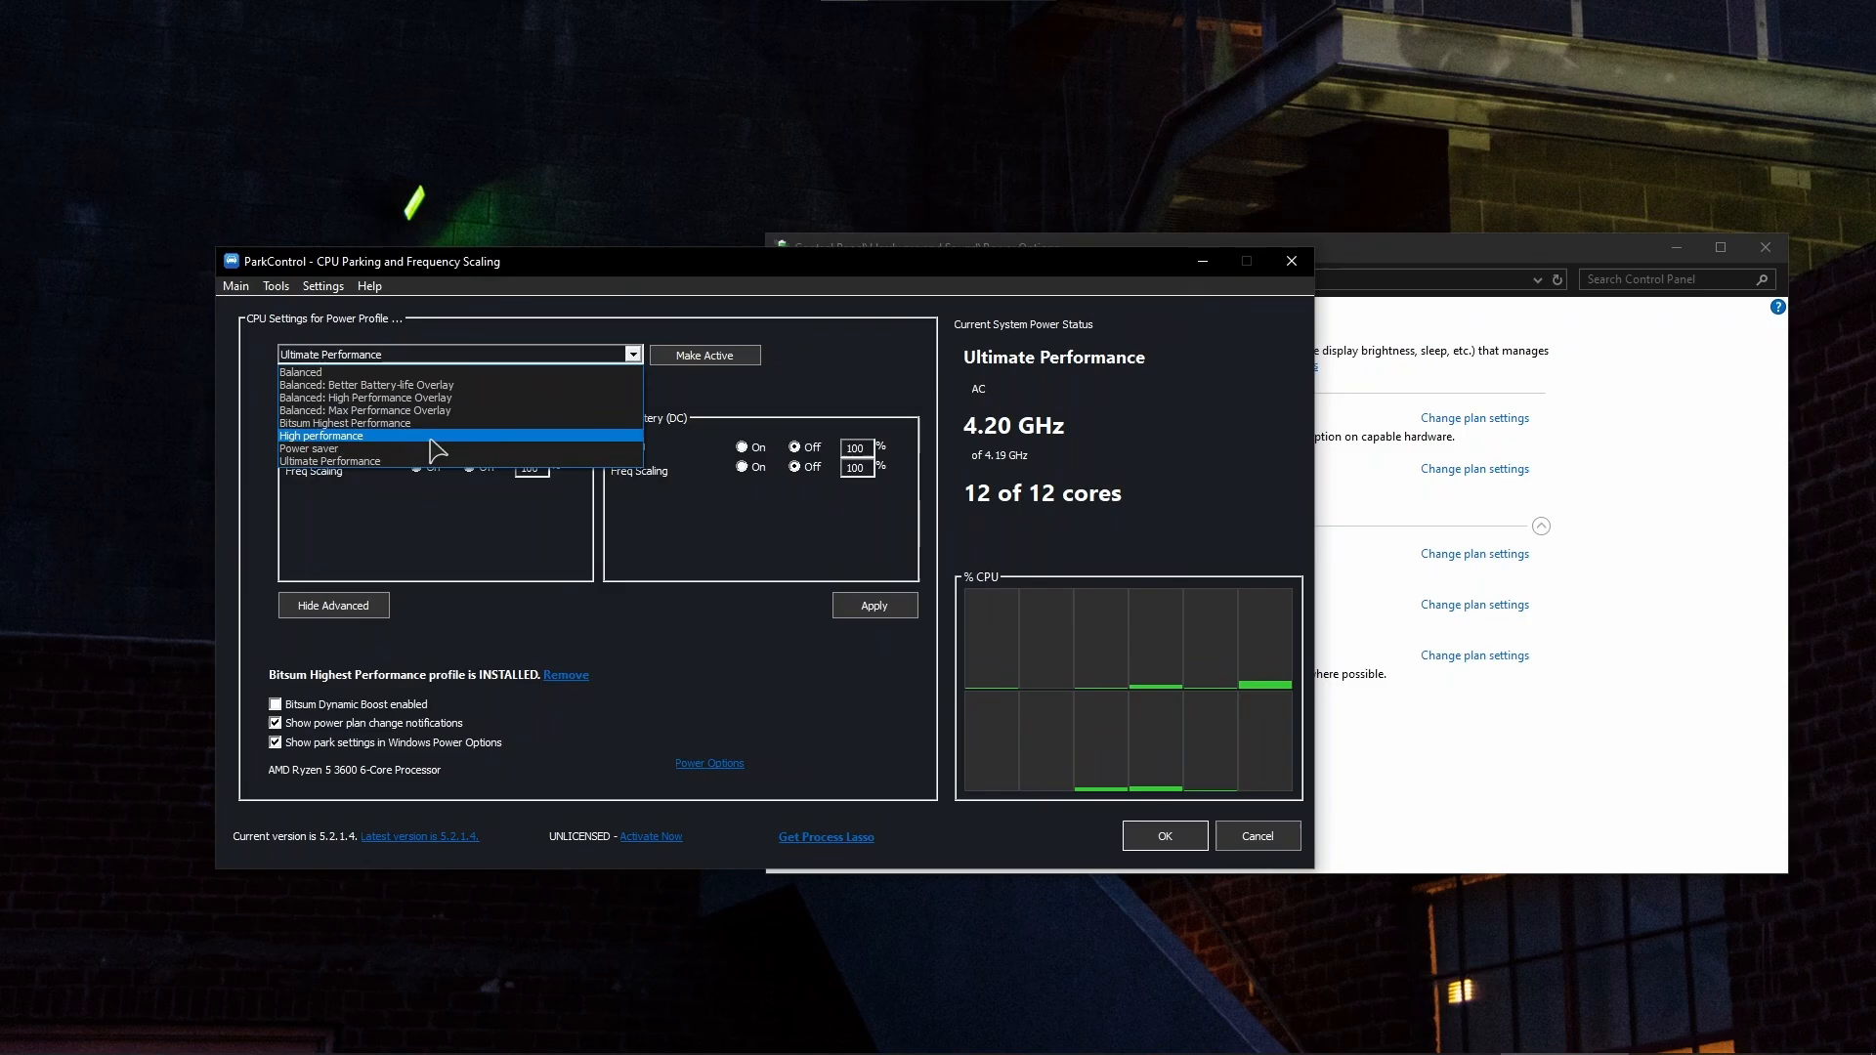
mouse_move(347, 422)
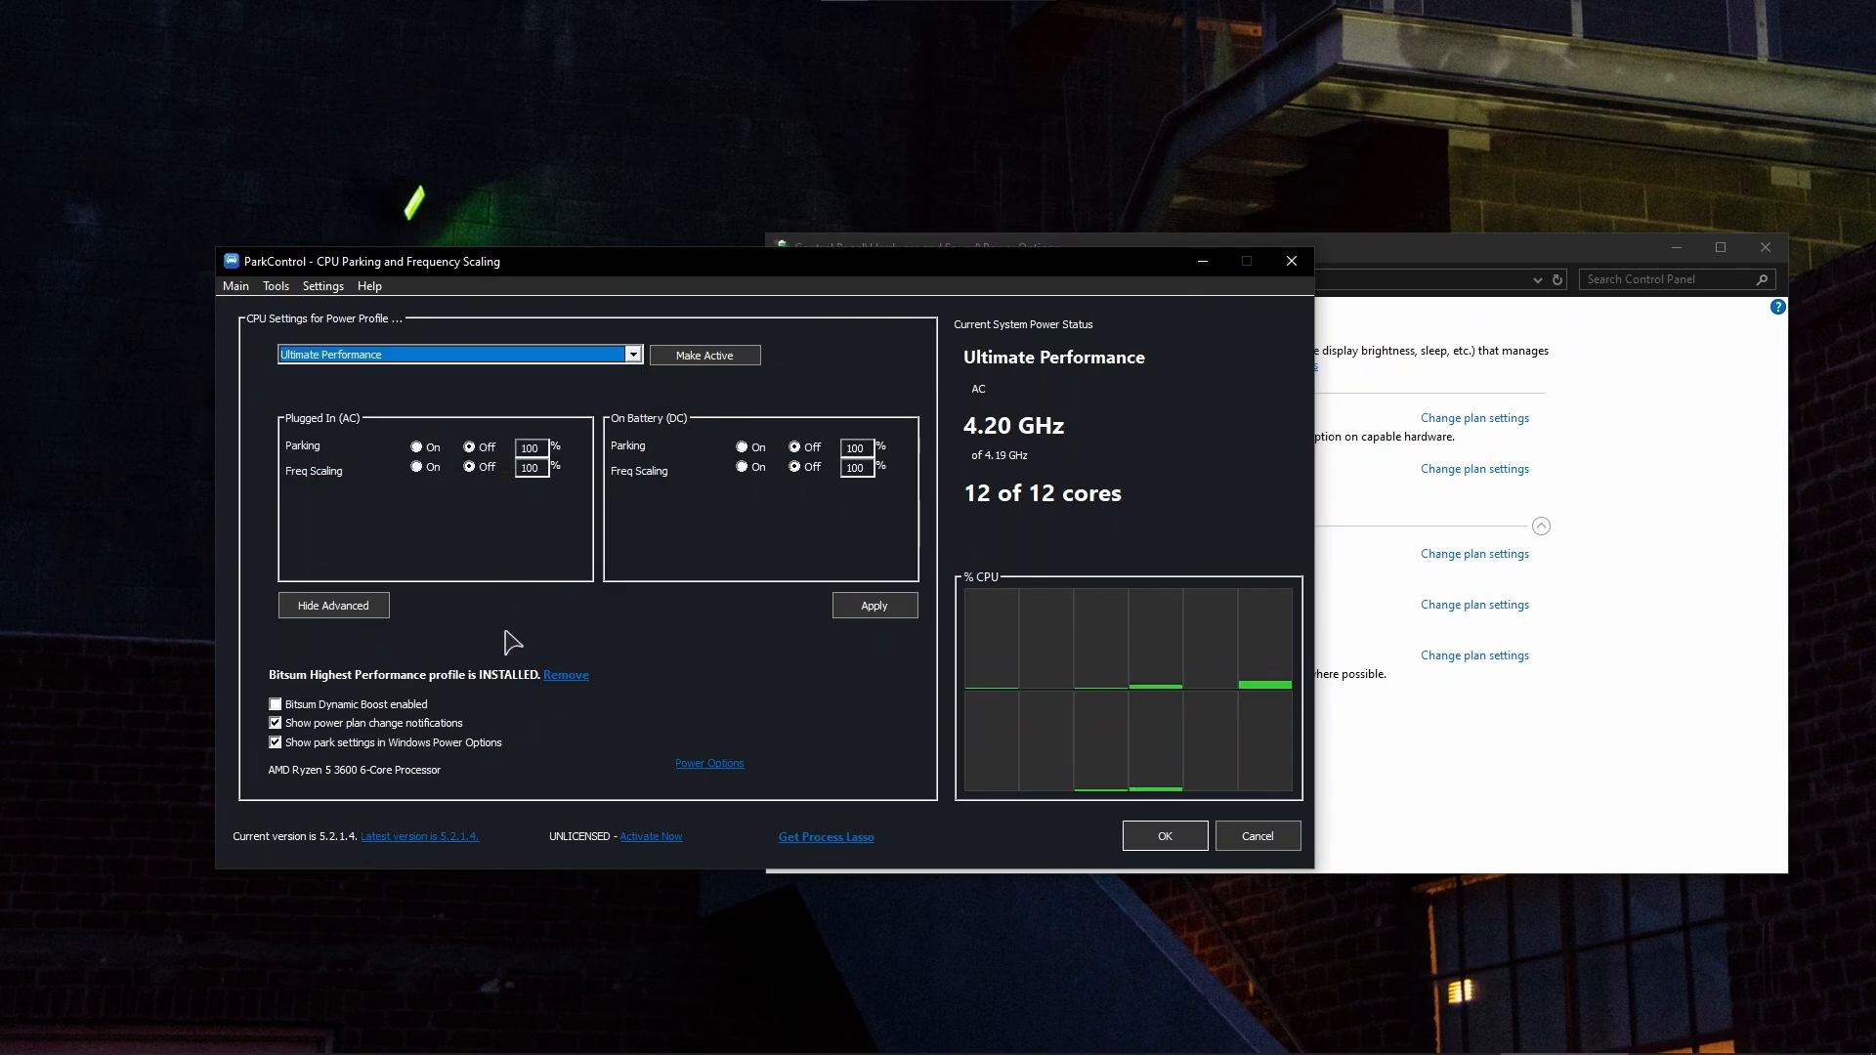
mouse_move(756, 527)
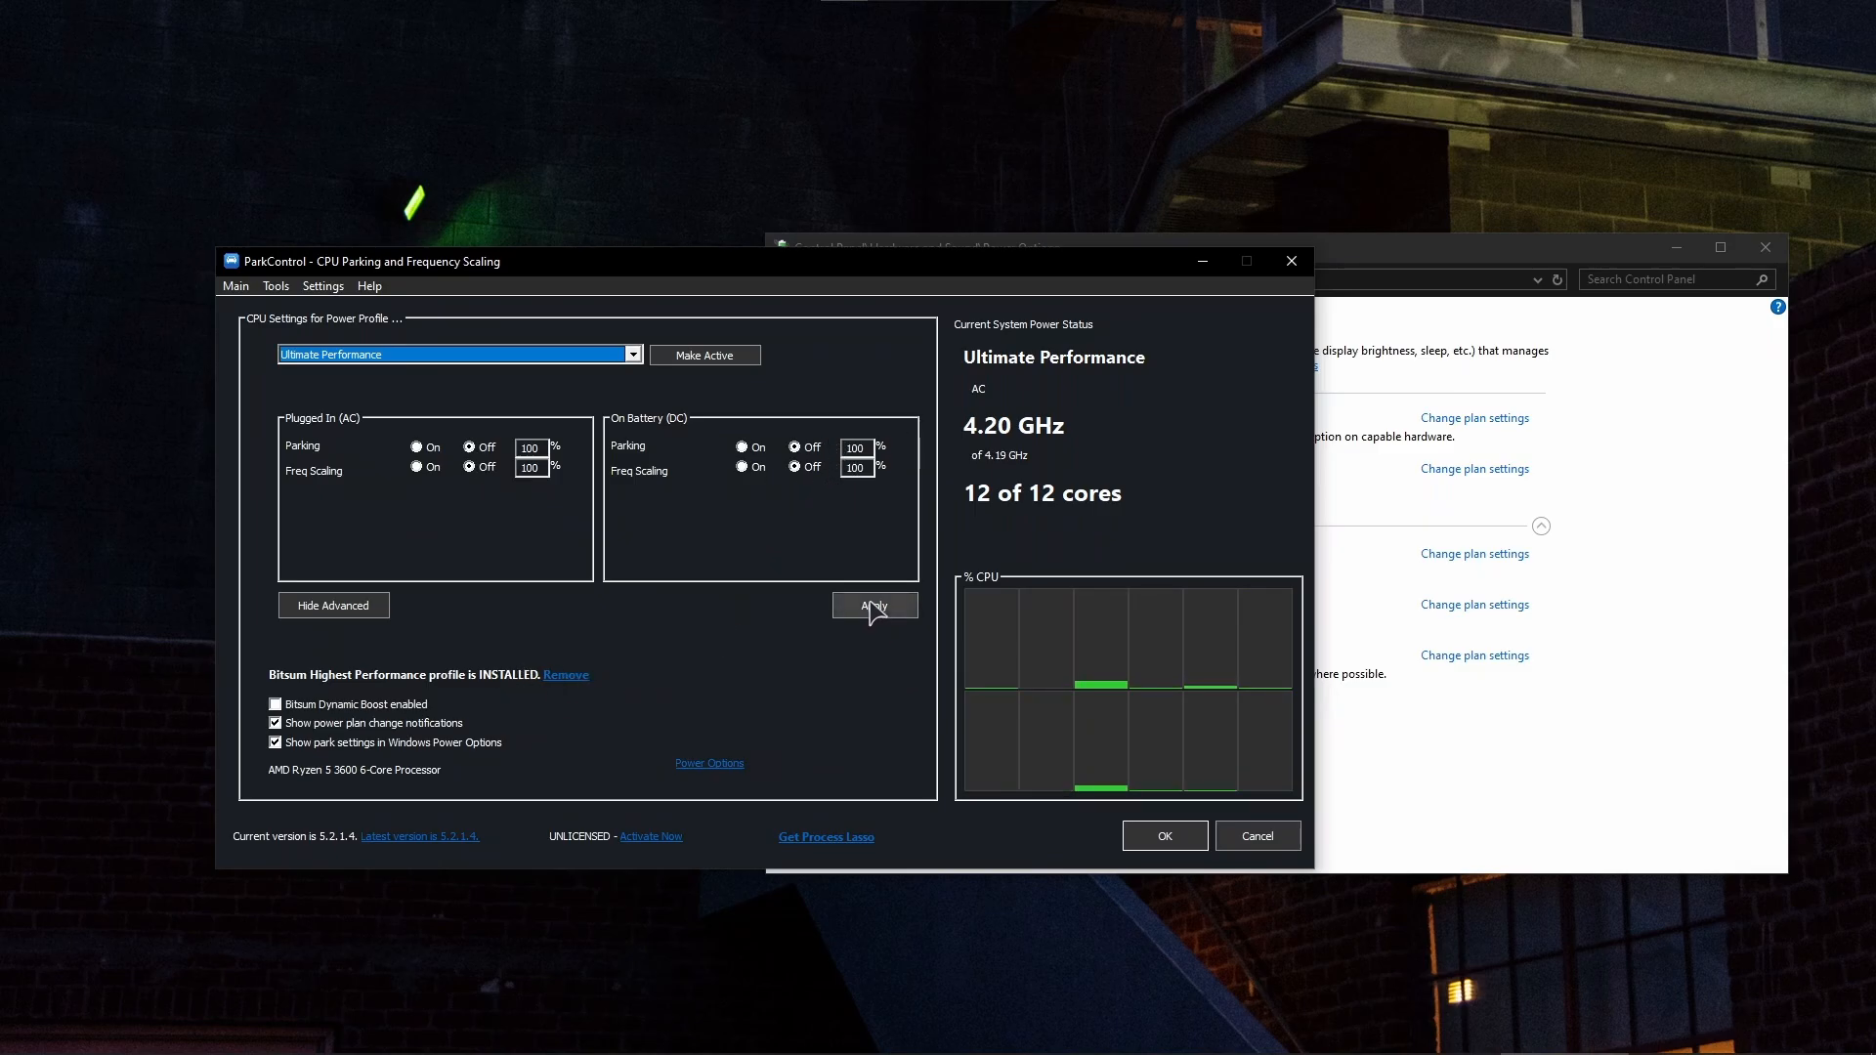
mouse_move(1290, 261)
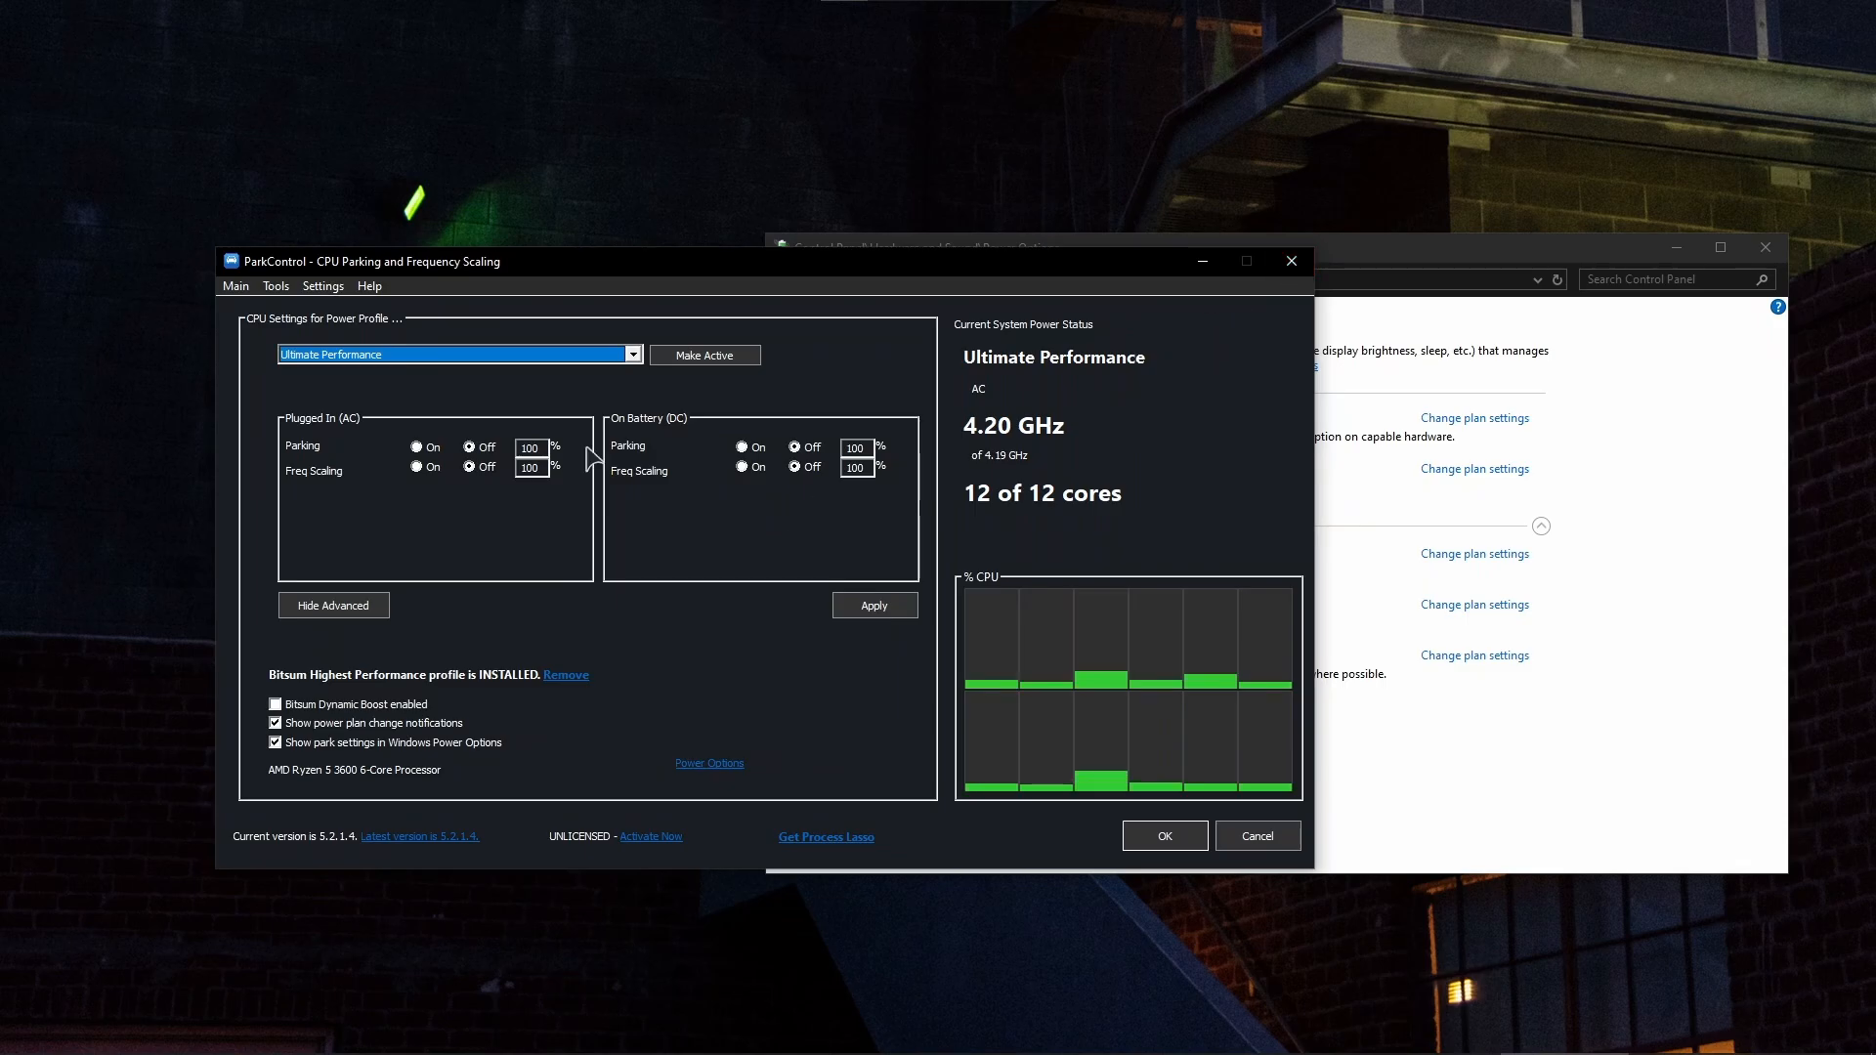
mouse_move(871, 455)
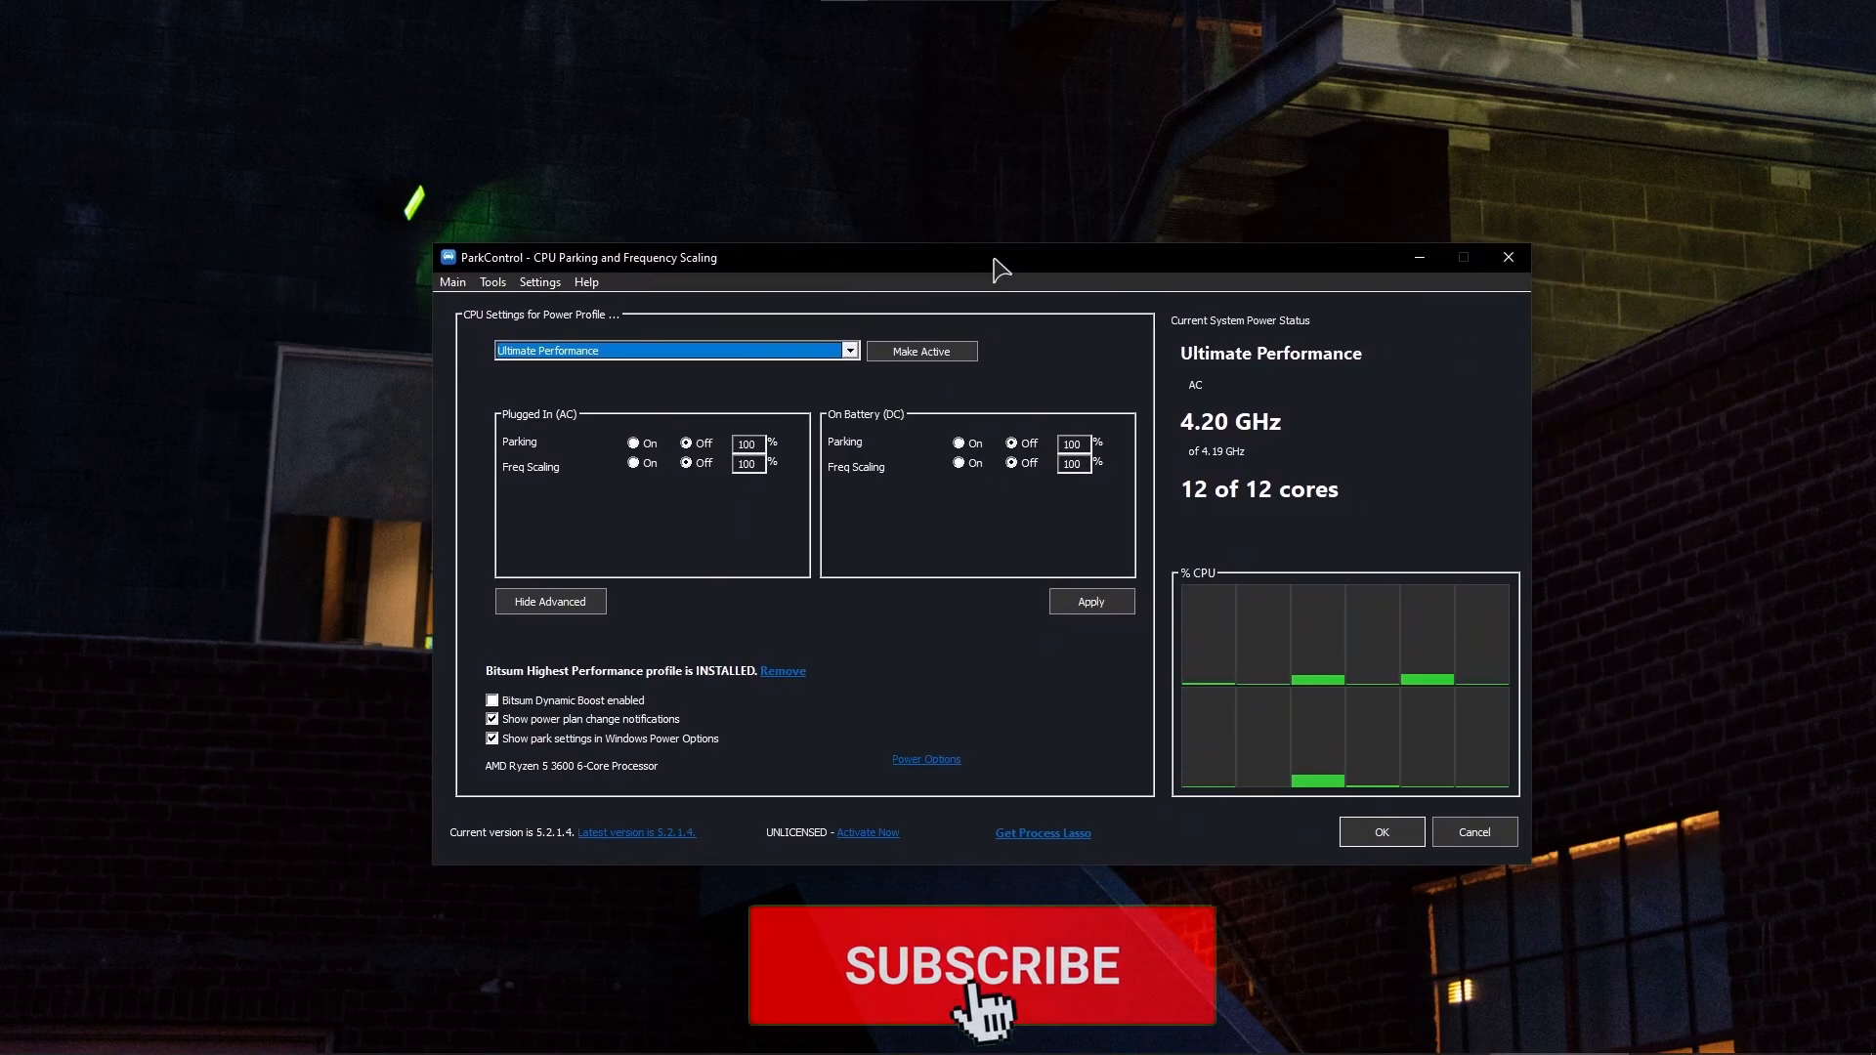
Step: Apply Ultimate Performance with parking and frequency scaling off for AC and DC
click(979, 966)
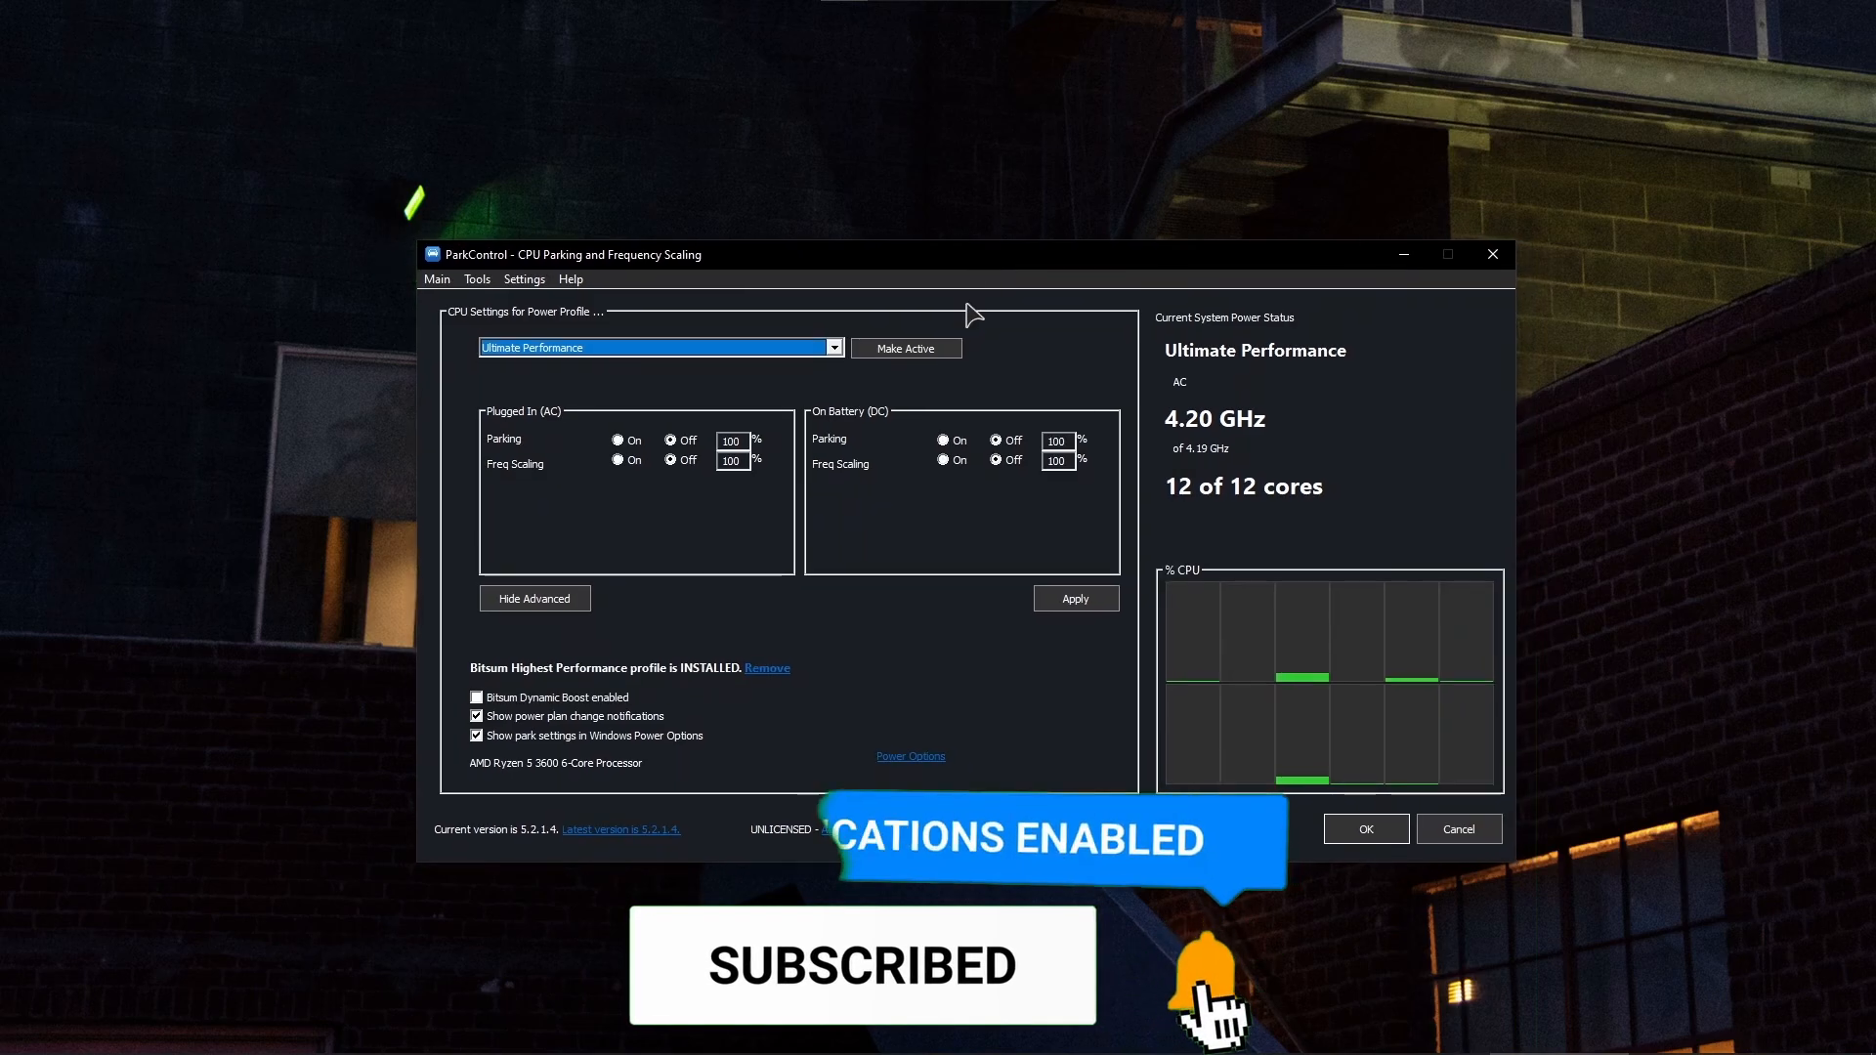